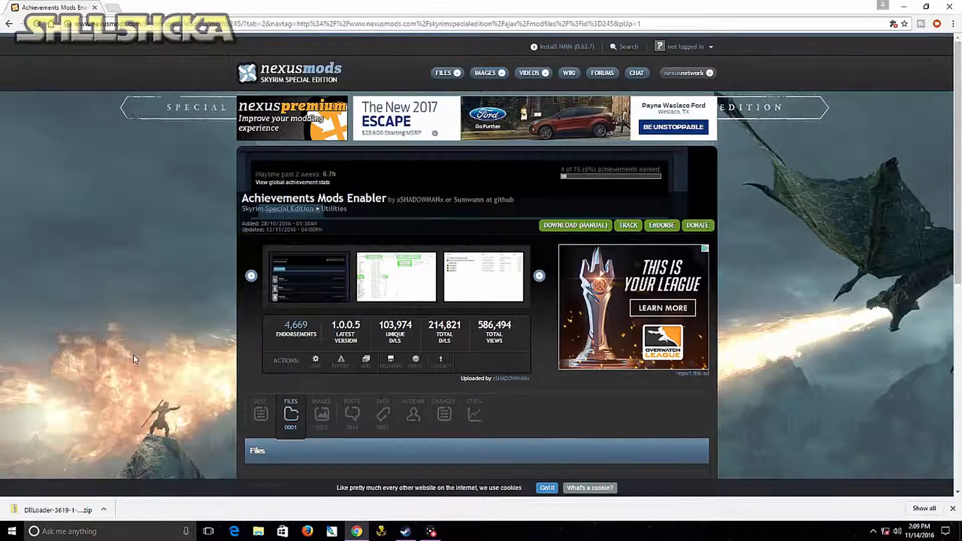
pyautogui.moveTo(157, 344)
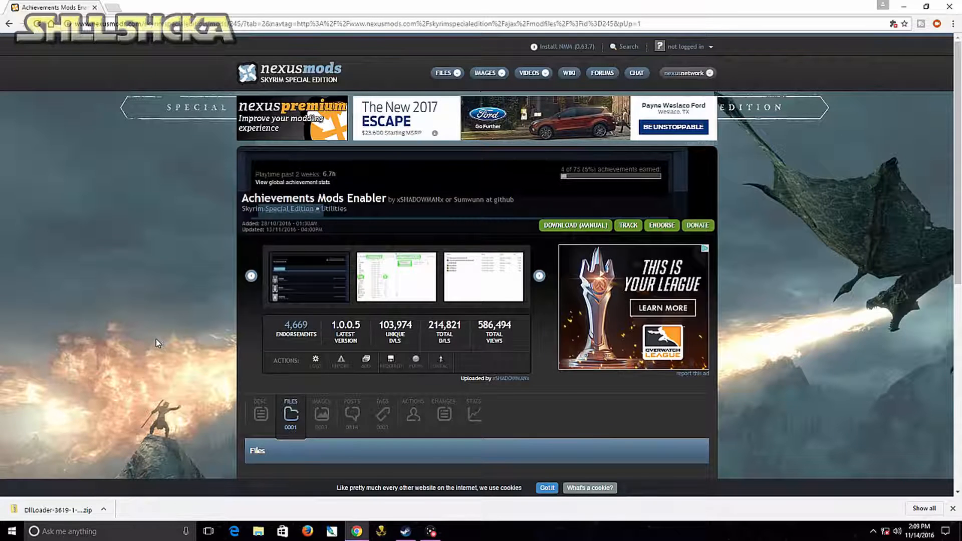
pyautogui.moveTo(152, 327)
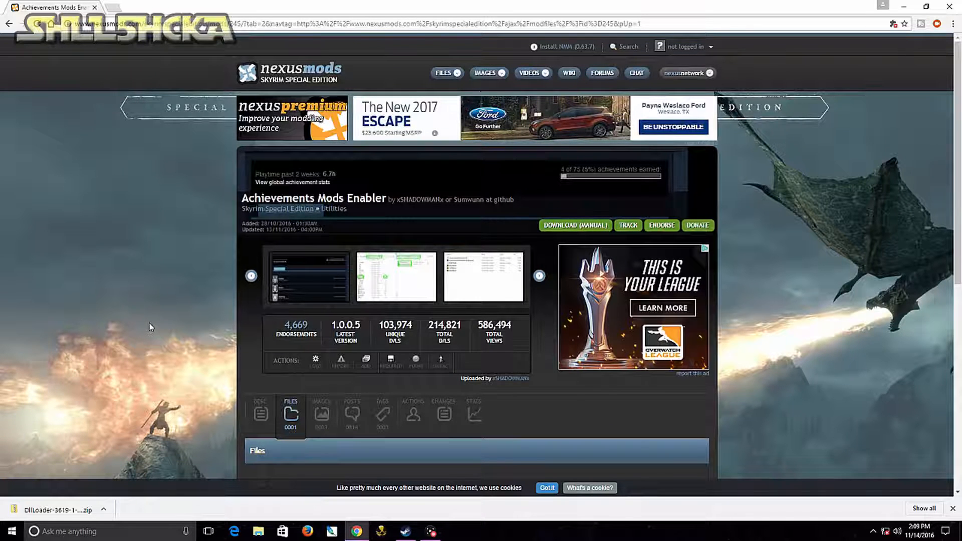
pyautogui.moveTo(162, 294)
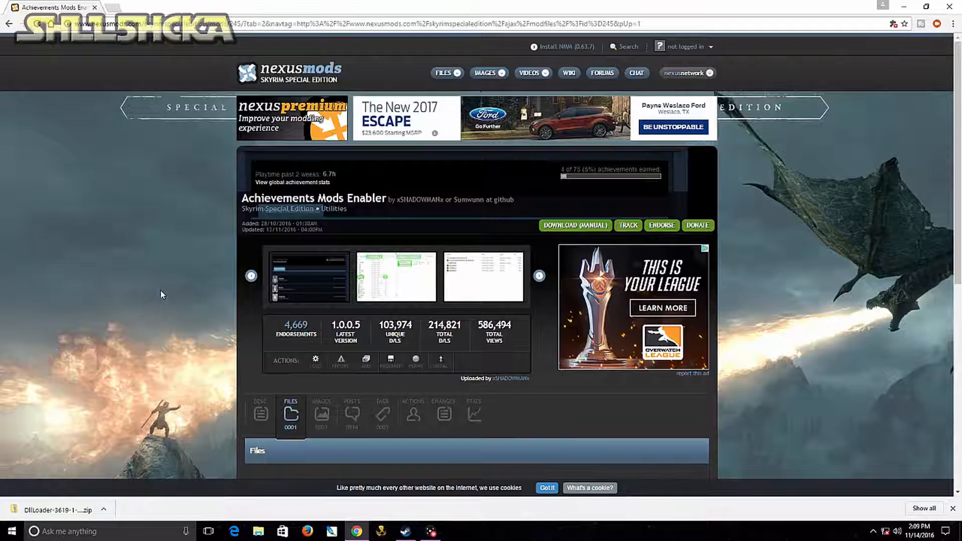
pyautogui.moveTo(342, 75)
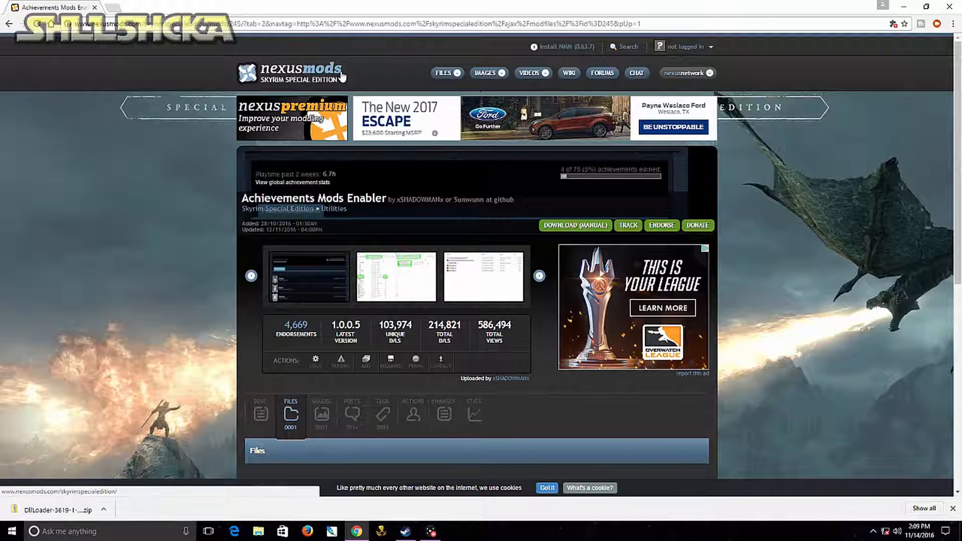
pyautogui.moveTo(186, 303)
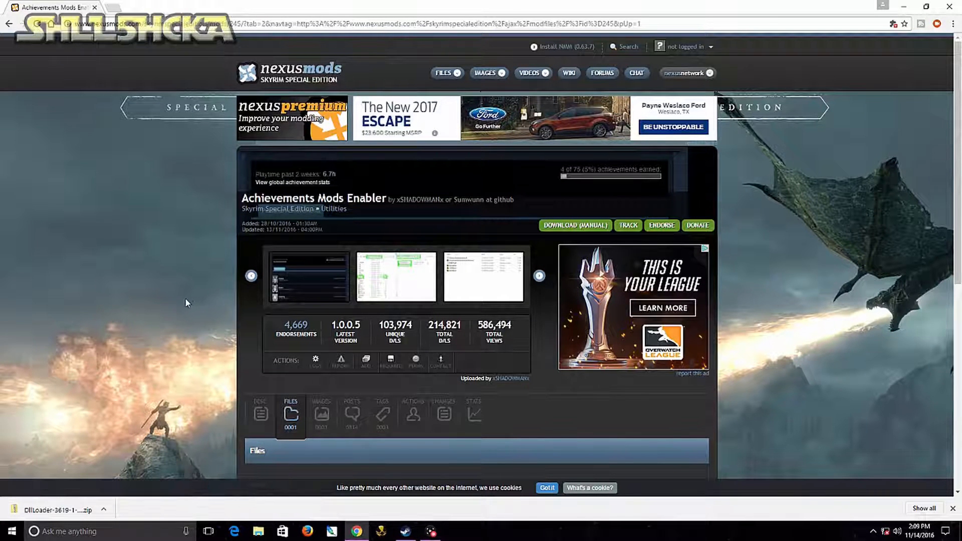
# Start the Achievements Mods Enabler manual download and follow the notice to xSHADOWMANx's Dll Loader page
pyautogui.scroll(-3)
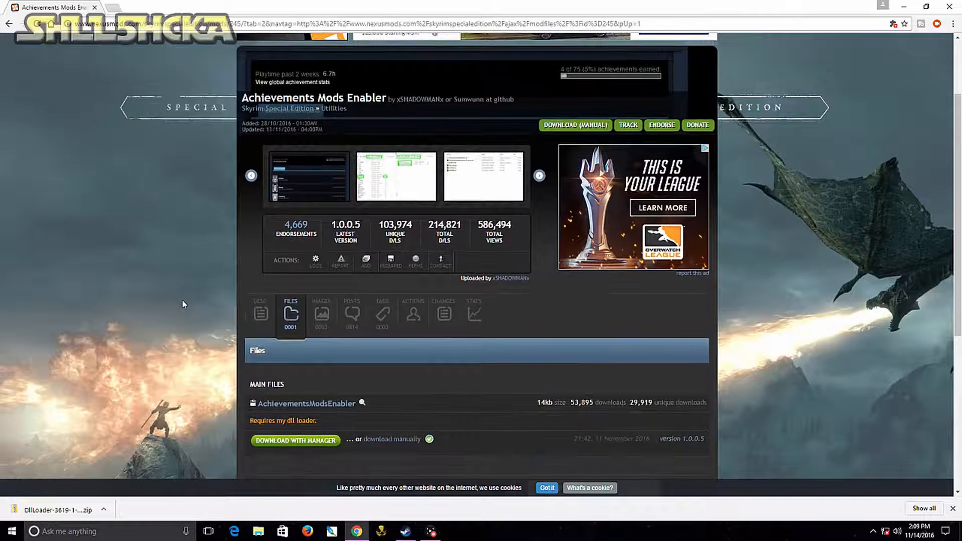
pyautogui.scroll(-3)
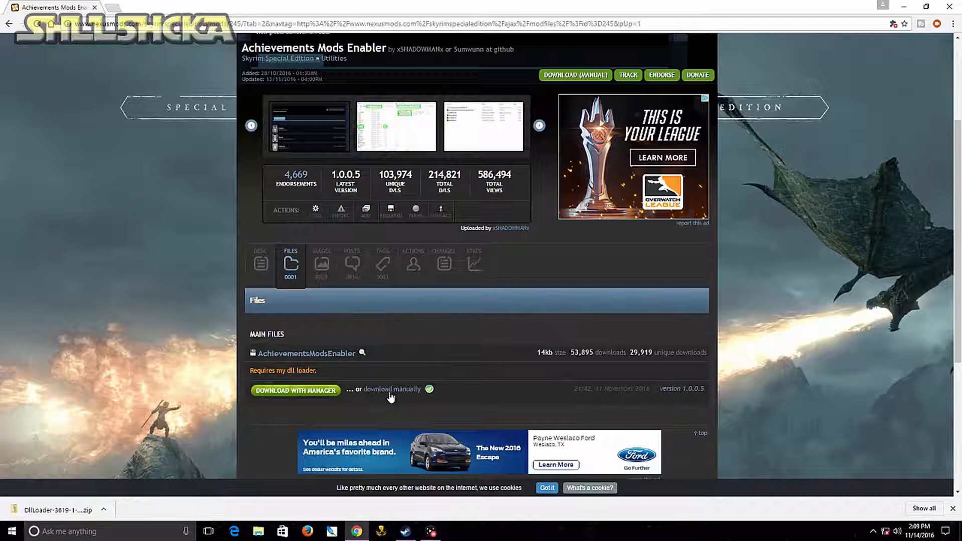
pyautogui.click(385, 389)
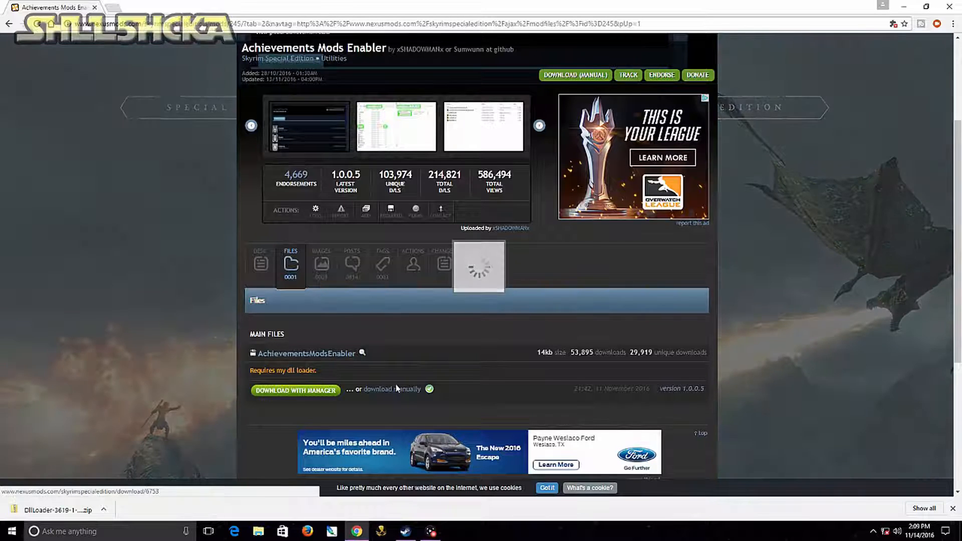
pyautogui.click(392, 389)
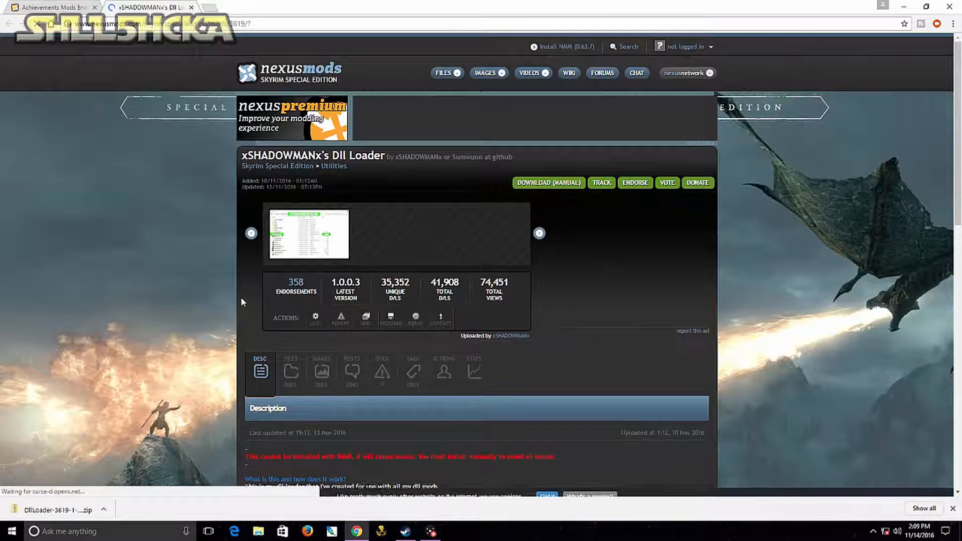
# Download the DllLoader archive manually from the Dll Loader's Files list
pyautogui.scroll(-3)
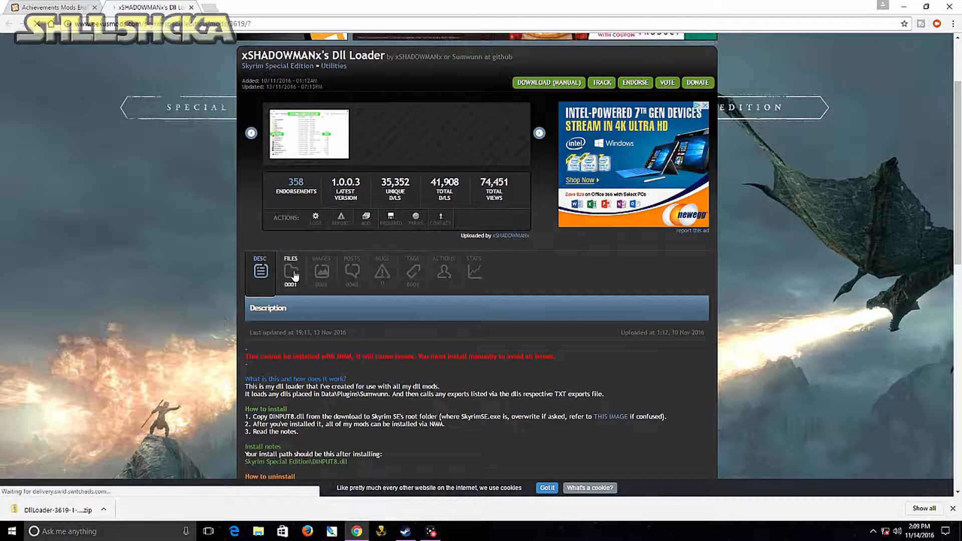
pyautogui.click(291, 274)
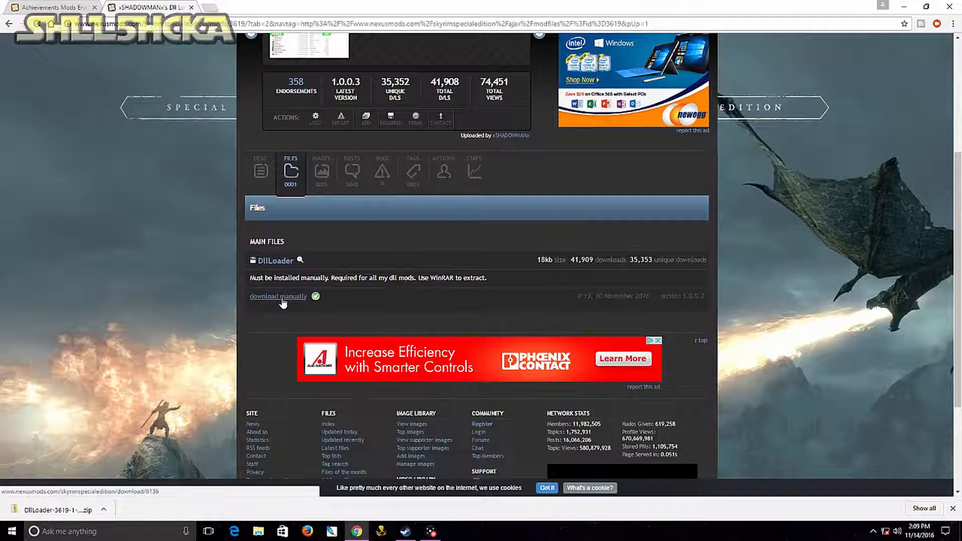
pyautogui.click(278, 295)
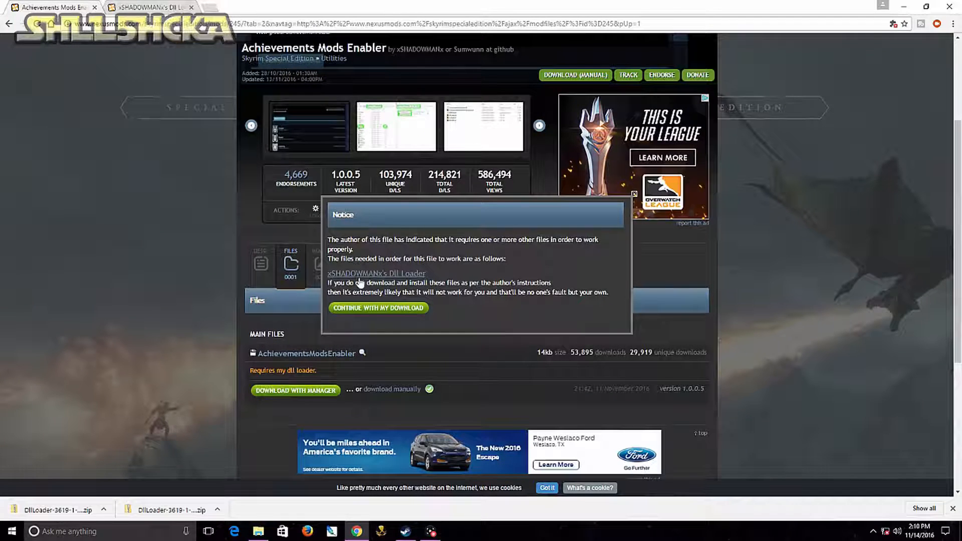
# Continue the Achievements Mods Enabler download and reveal the archive in its Downloads folder
pyautogui.click(378, 308)
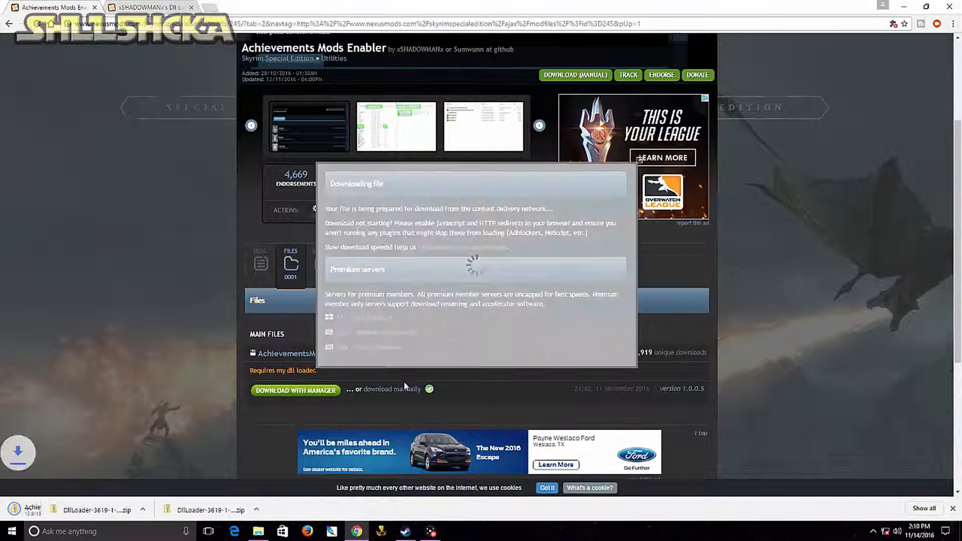
pyautogui.click(107, 510)
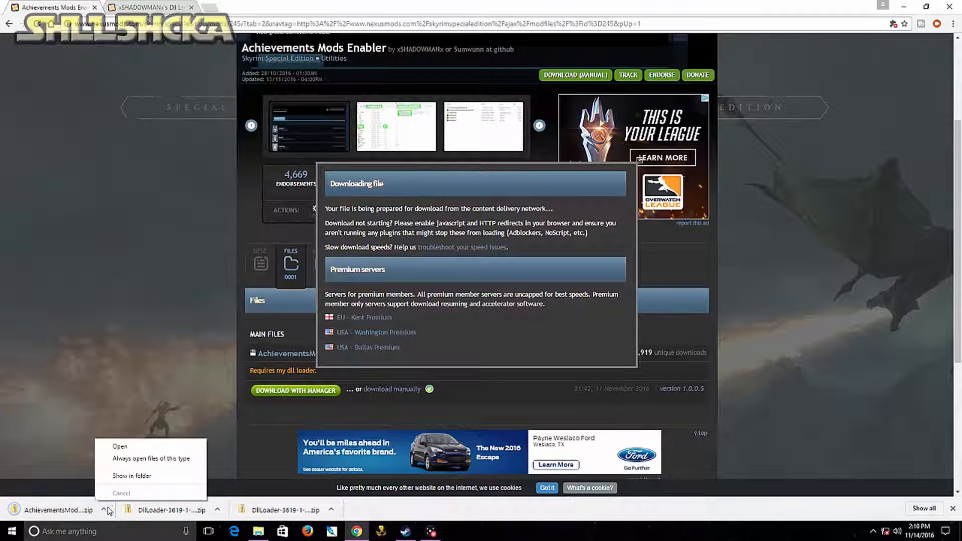
pyautogui.click(133, 475)
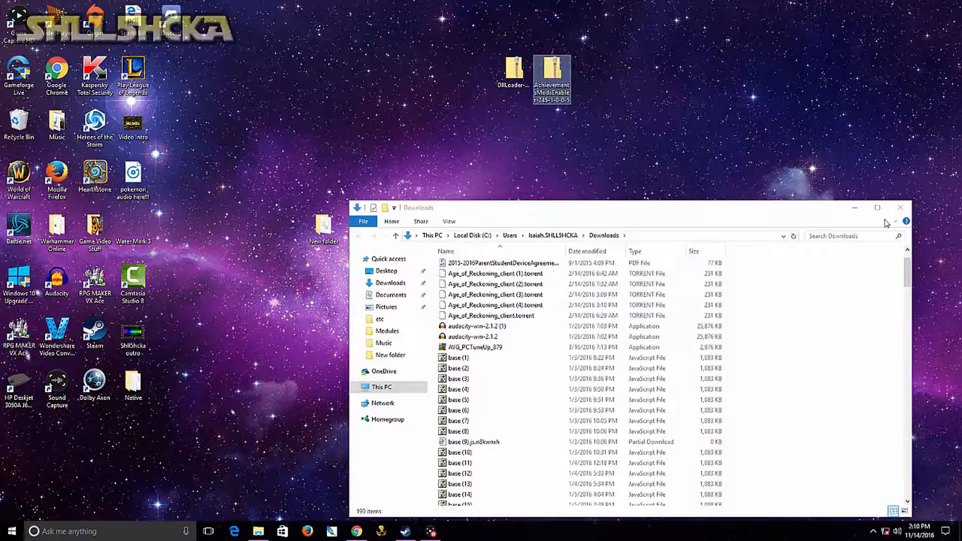
# Close Downloads and open the desktop's New folder holding both archives
pyautogui.click(901, 208)
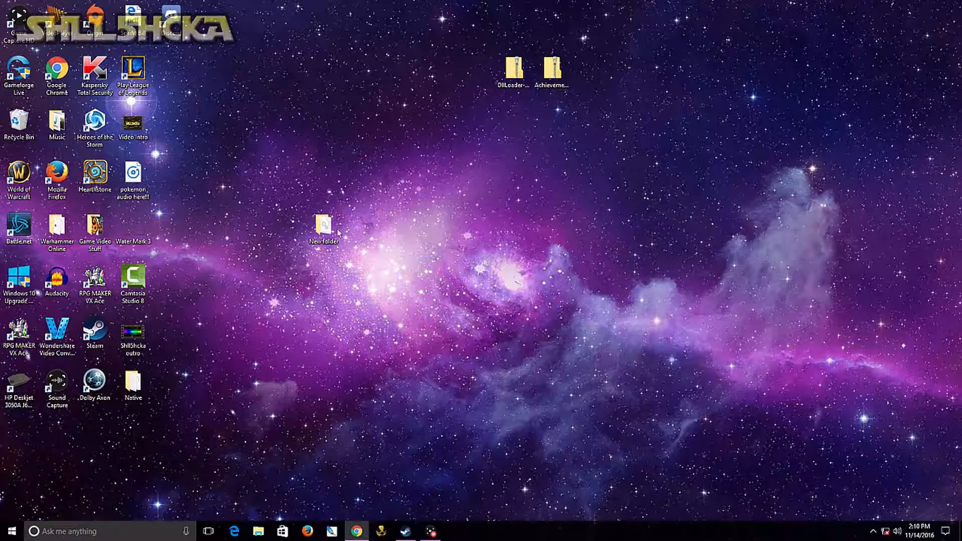
pyautogui.doubleClick(322, 227)
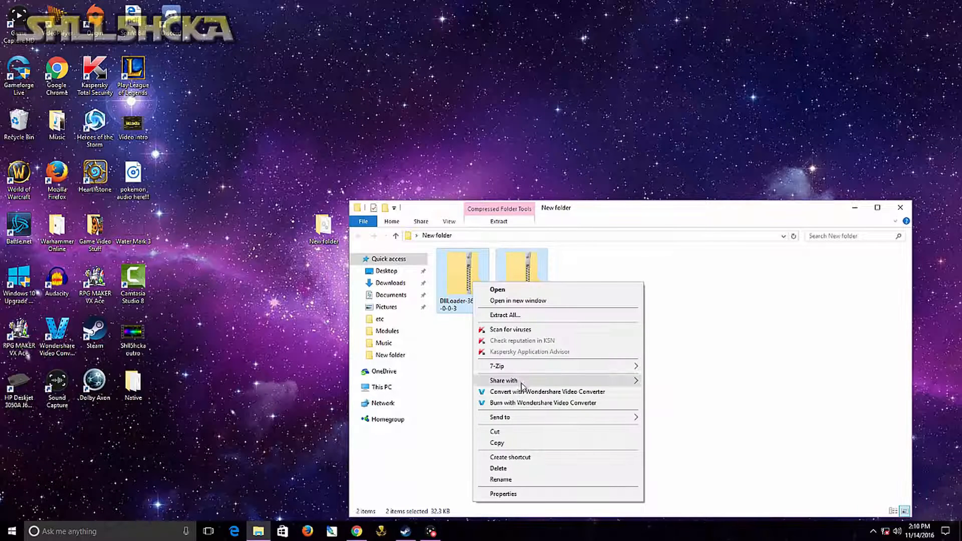
pyautogui.moveTo(497, 366)
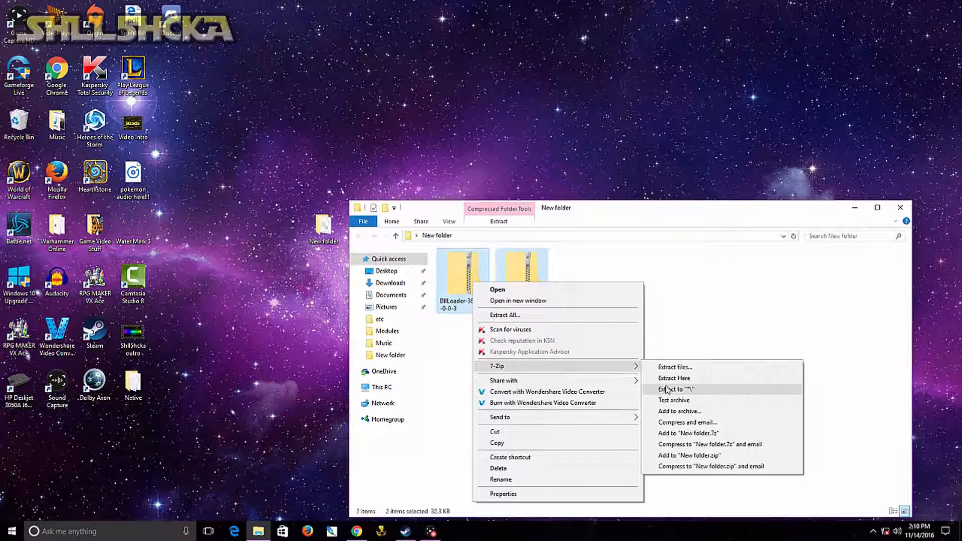
# Extract both archives here with 7-Zip, overwriting AchievementsModsEnabler.dll to leave Plugins and DINPUT8.dll
pyautogui.click(675, 389)
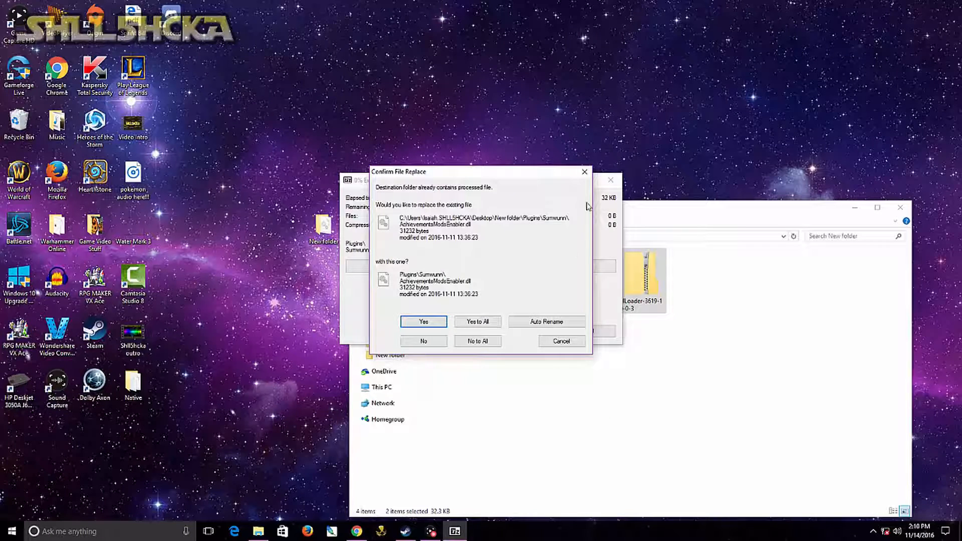
pyautogui.click(423, 321)
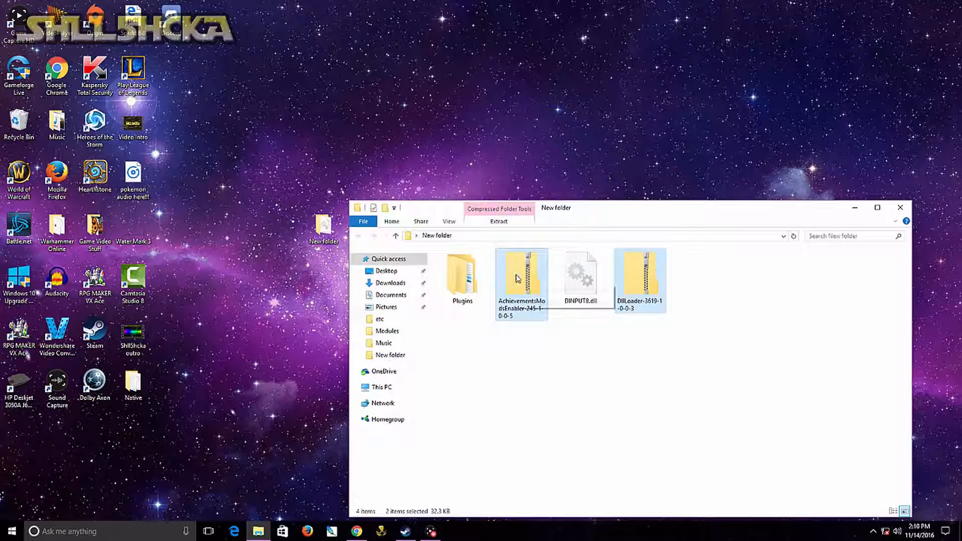
pyautogui.rightClick(640, 271)
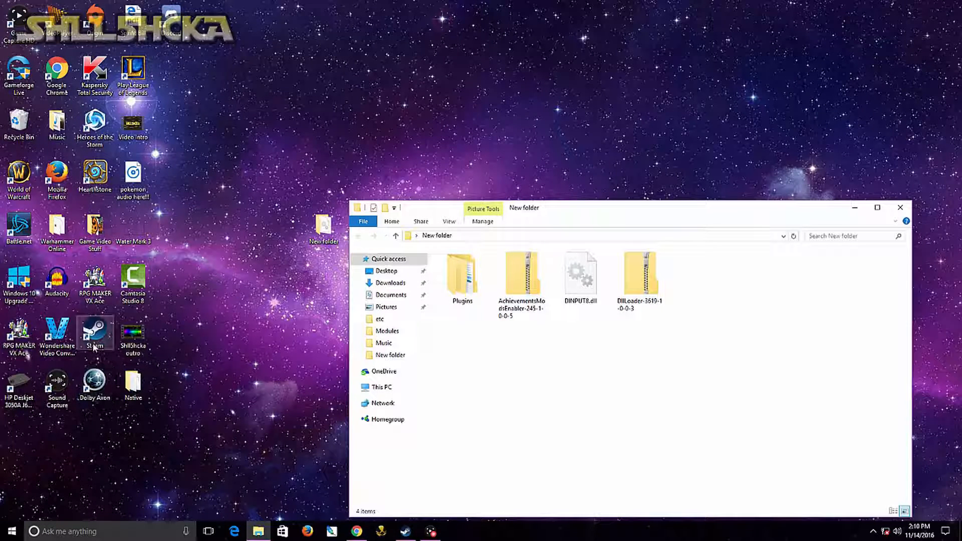
# From the Steam shortcut's file location, navigate SteamApps/common to the Skyrim Special Edition folder
pyautogui.rightClick(94, 334)
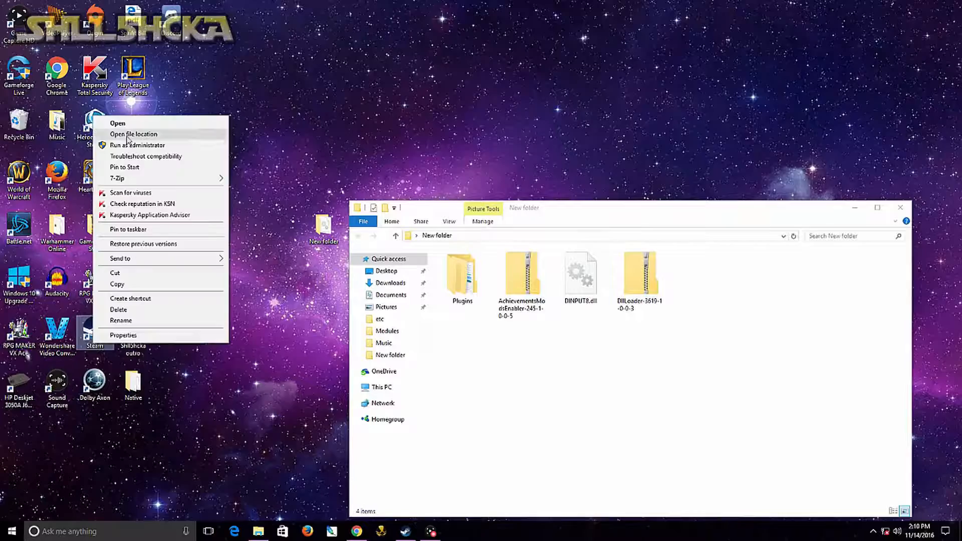
pyautogui.click(134, 135)
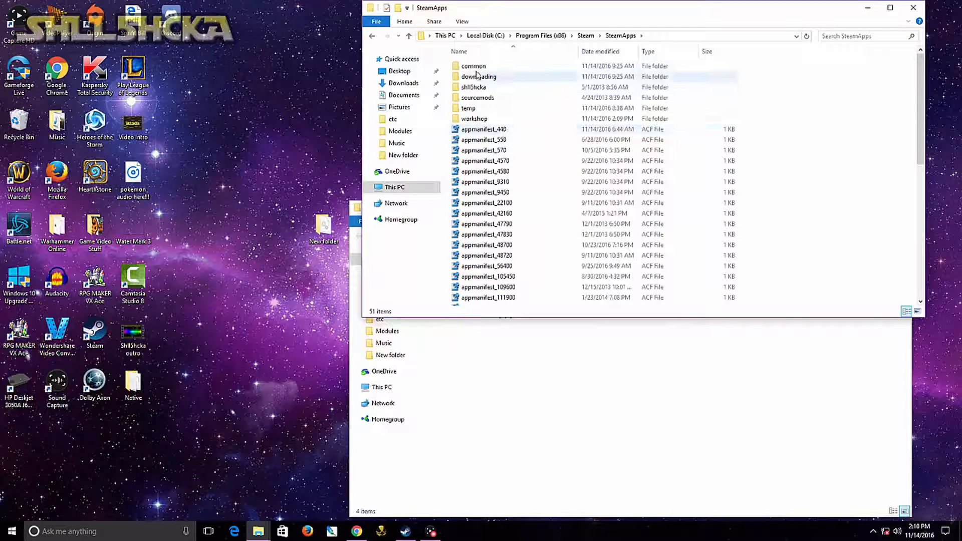
pyautogui.doubleClick(472, 66)
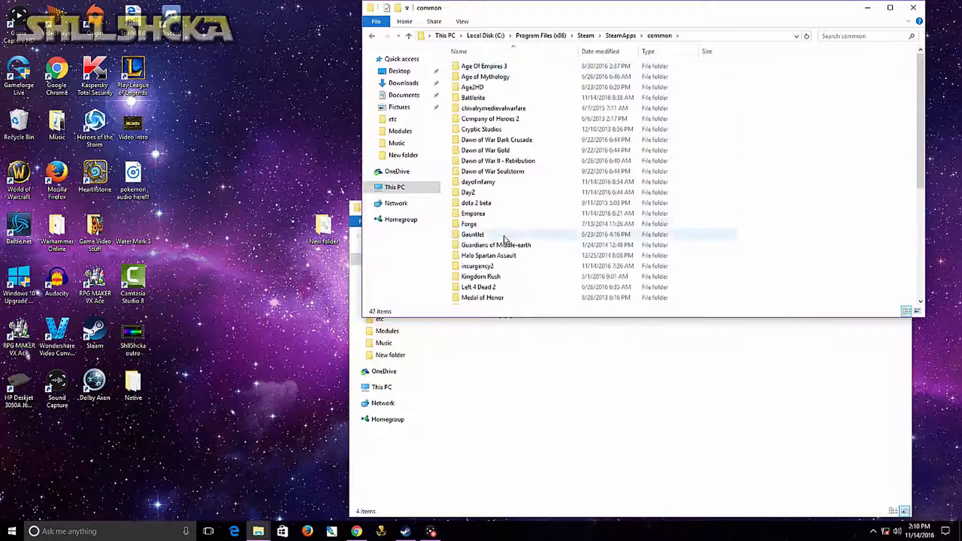
pyautogui.scroll(-3)
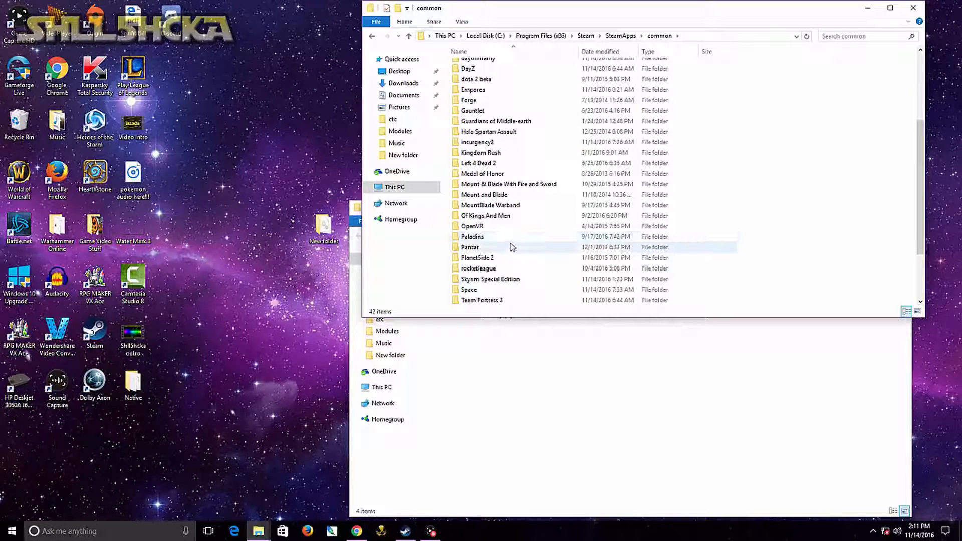
pyautogui.doubleClick(490, 279)
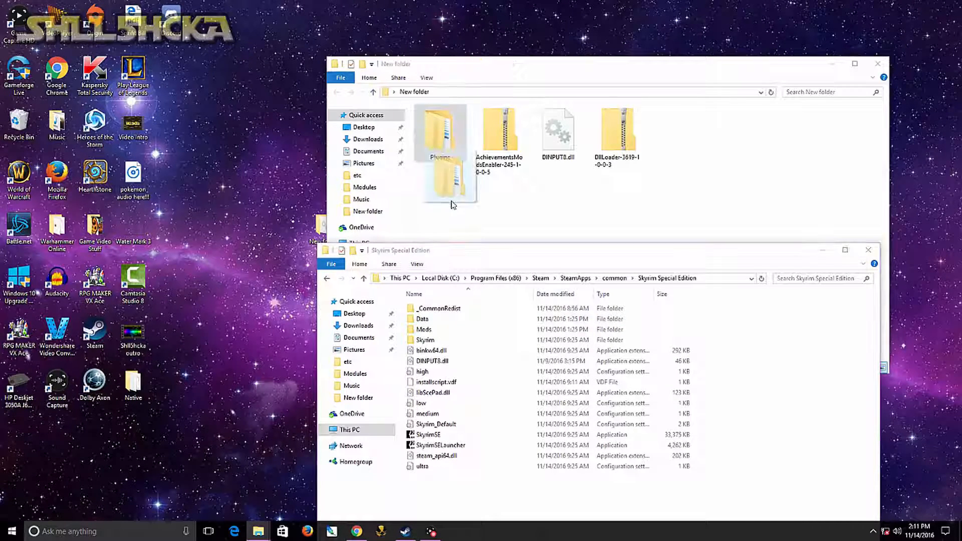
# Move Plugins and DINPUT8.dll into the Skyrim Special Edition folder and close the windows
pyautogui.moveTo(439, 135); pyautogui.dragTo(423, 330)
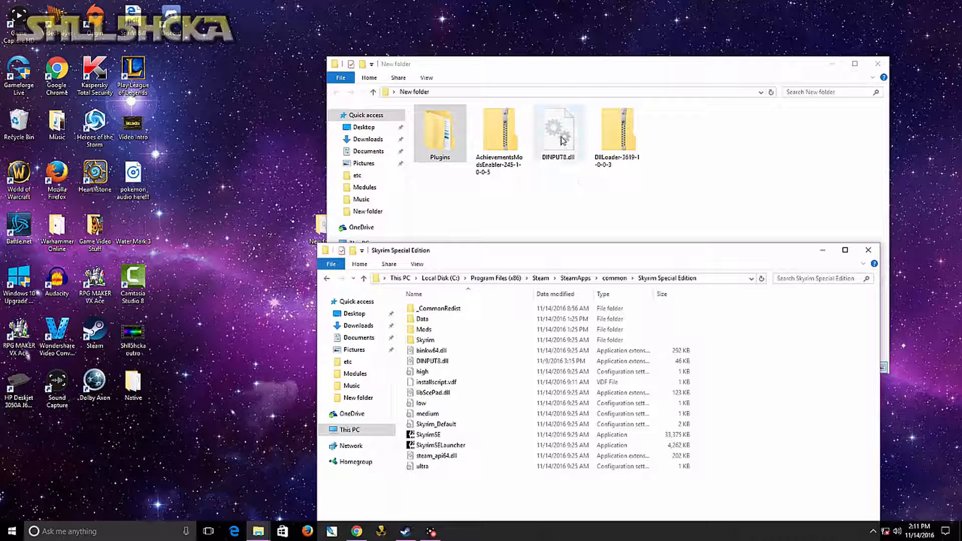
pyautogui.click(558, 129)
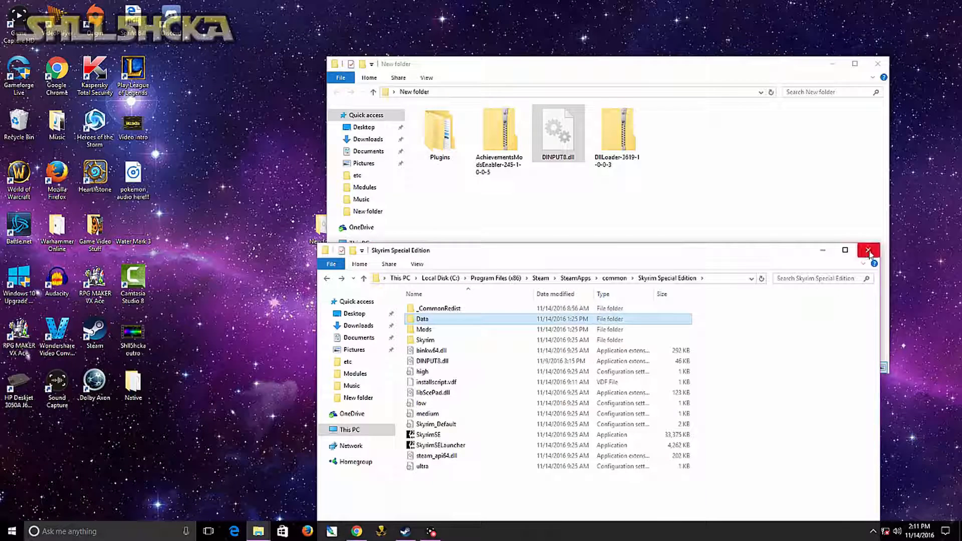
pyautogui.click(868, 250)
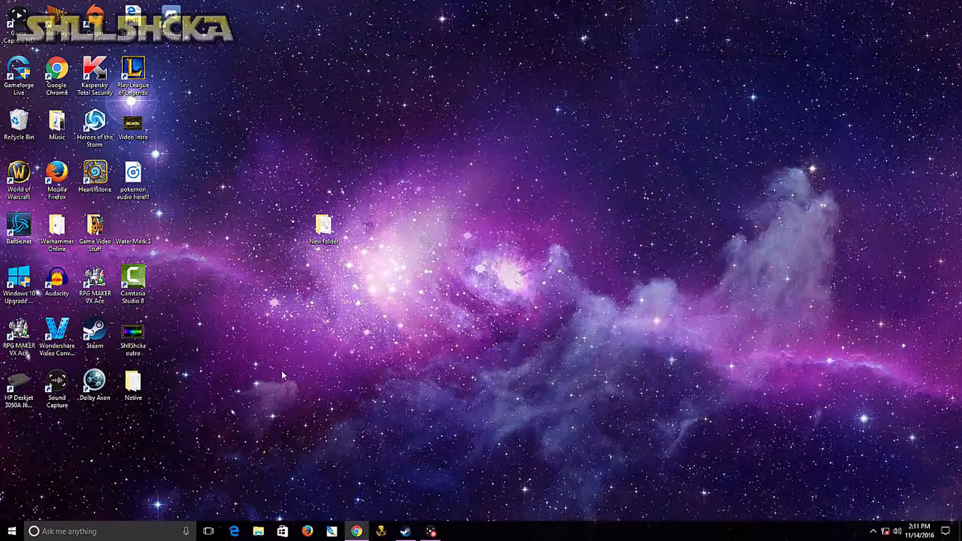
pyautogui.moveTo(187, 417)
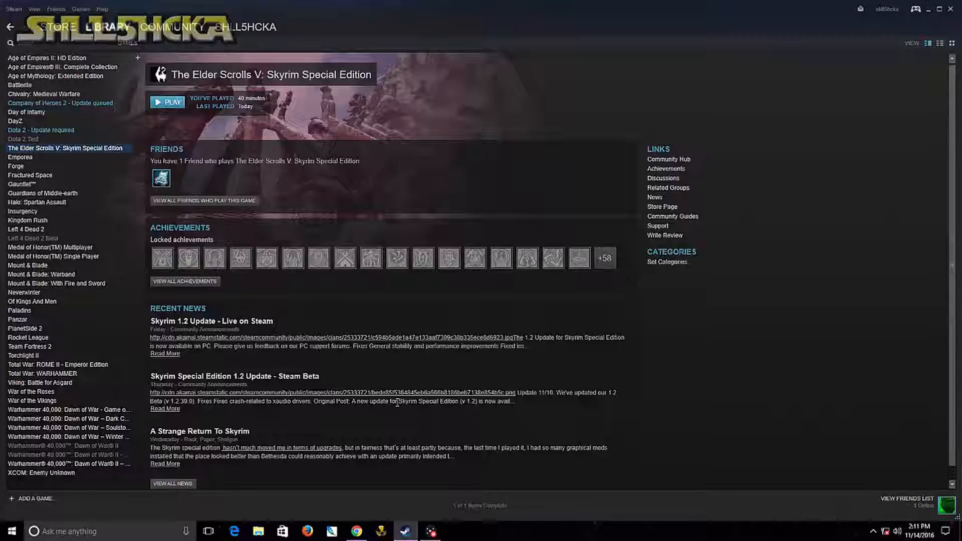
# Launch The Elder Scrolls V: Skyrim Special Edition from the Steam Library
pyautogui.click(168, 102)
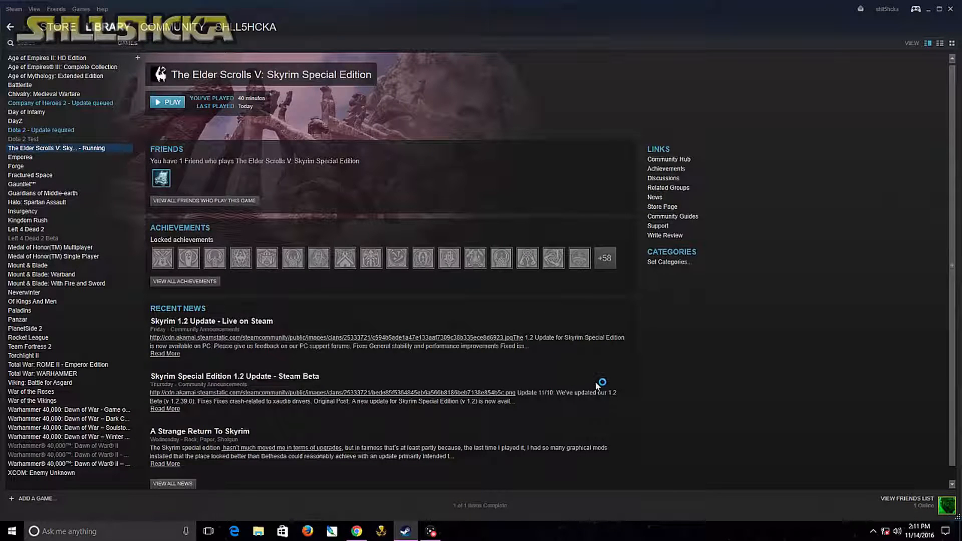
pyautogui.moveTo(680, 420)
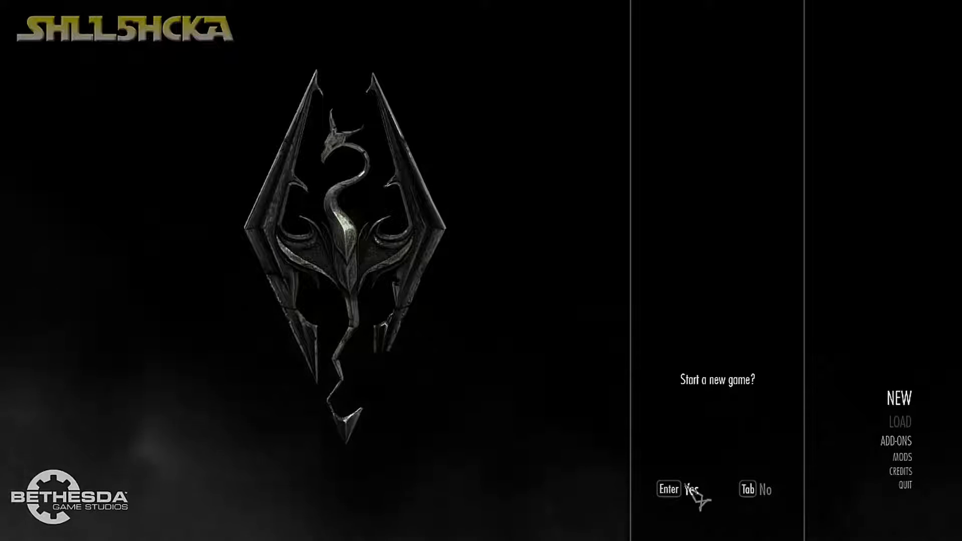
pyautogui.moveTo(489, 410)
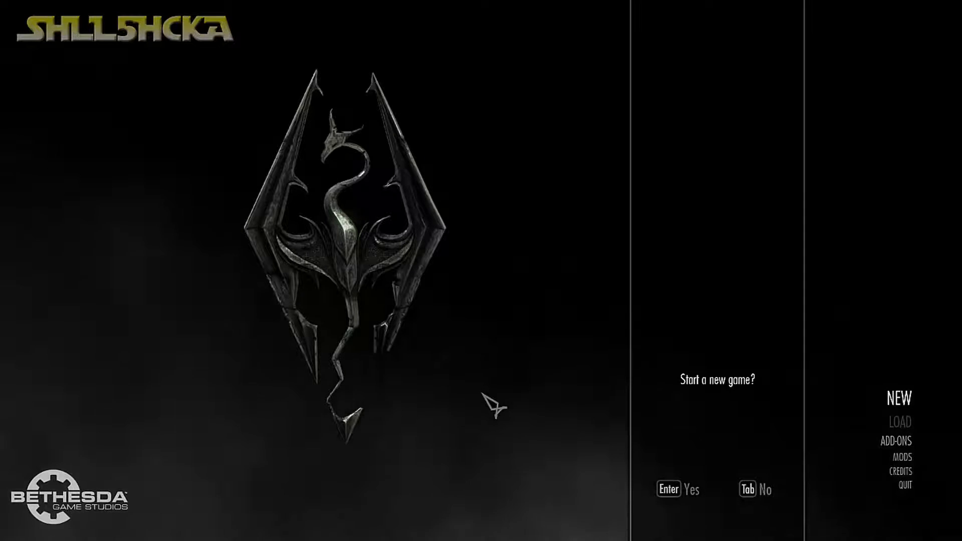
pyautogui.moveTo(567, 398)
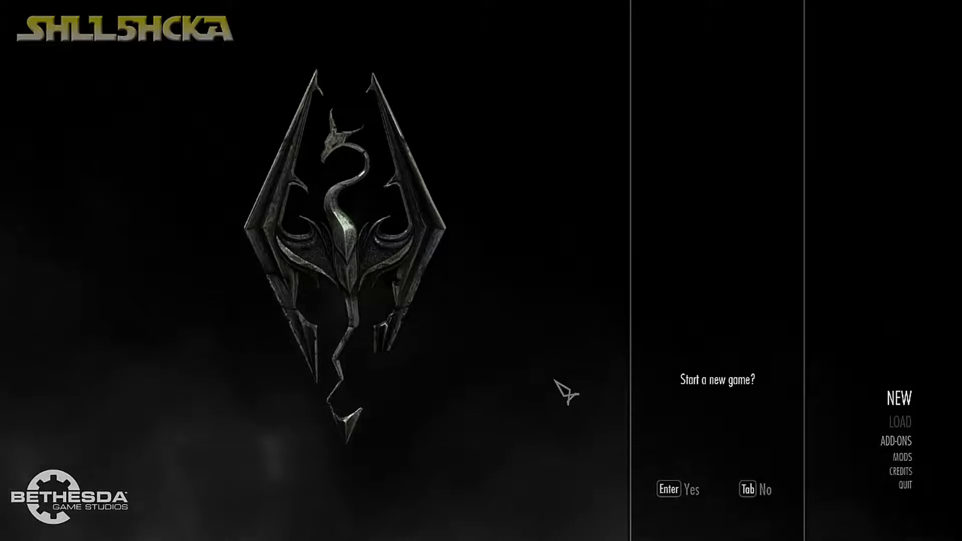
pyautogui.moveTo(483, 451)
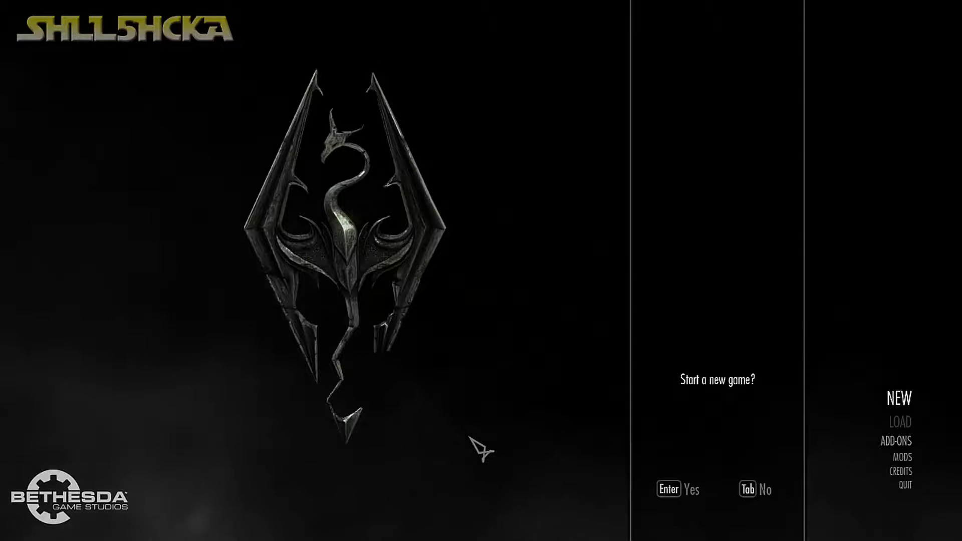
pyautogui.moveTo(880, 481)
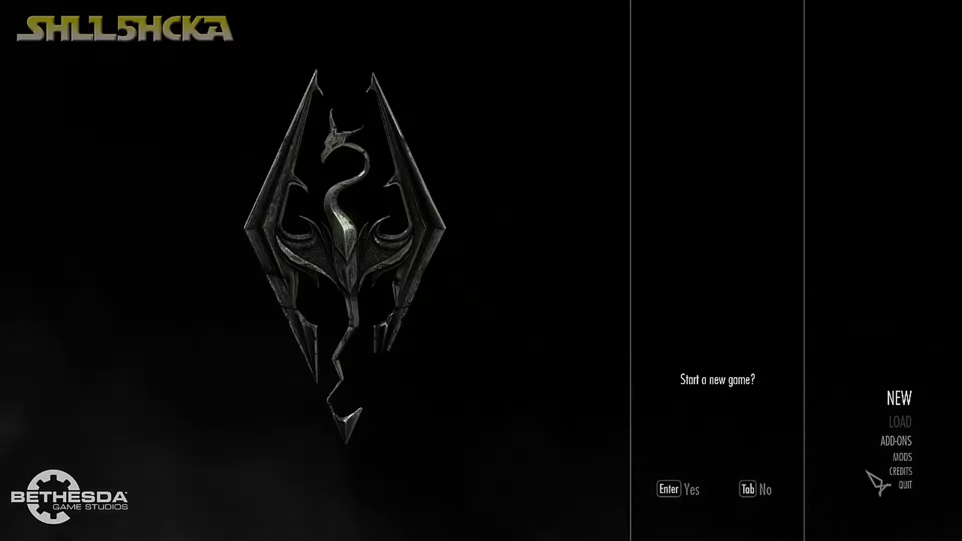